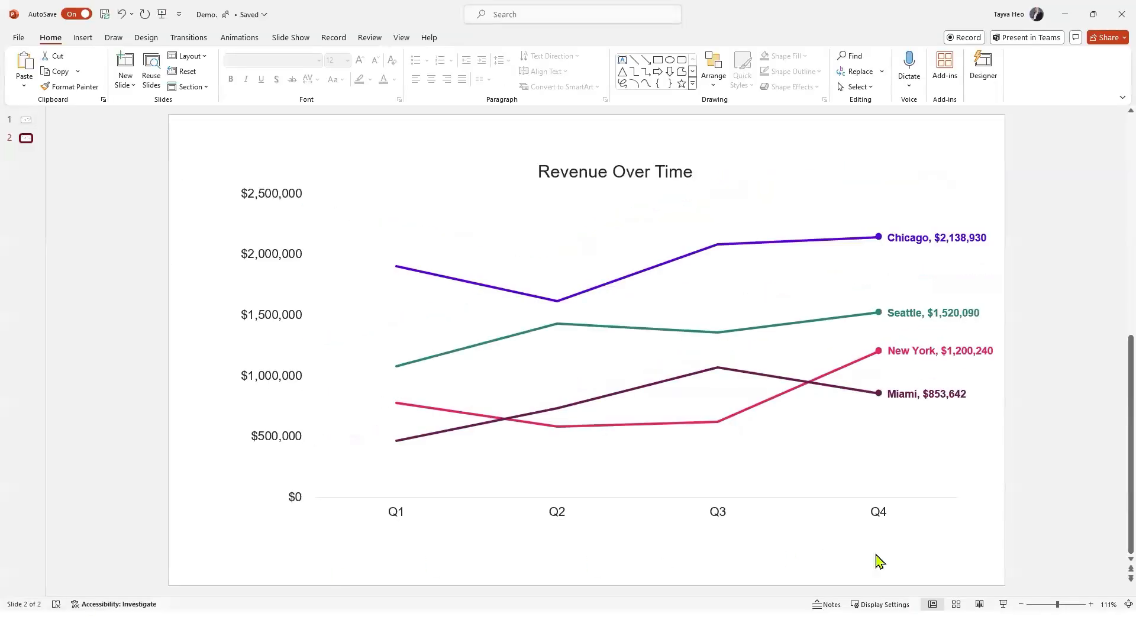
pyautogui.moveTo(961, 246)
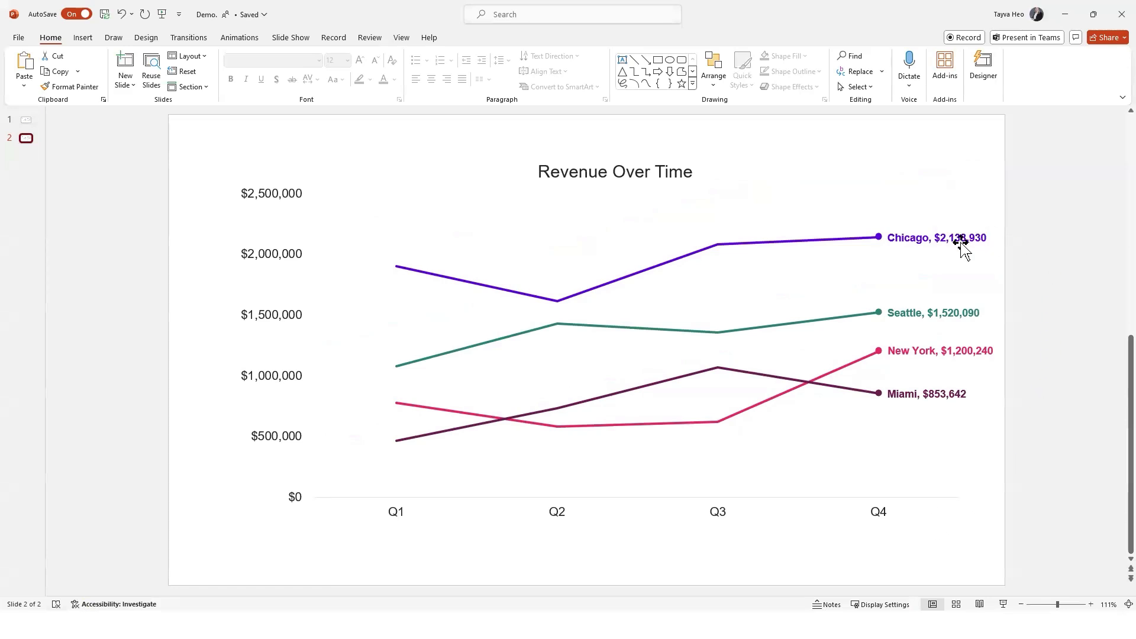
# Step: Select the Chicago, $2,138,930 data label and bring up its shortcut menu
pyautogui.click(936, 238)
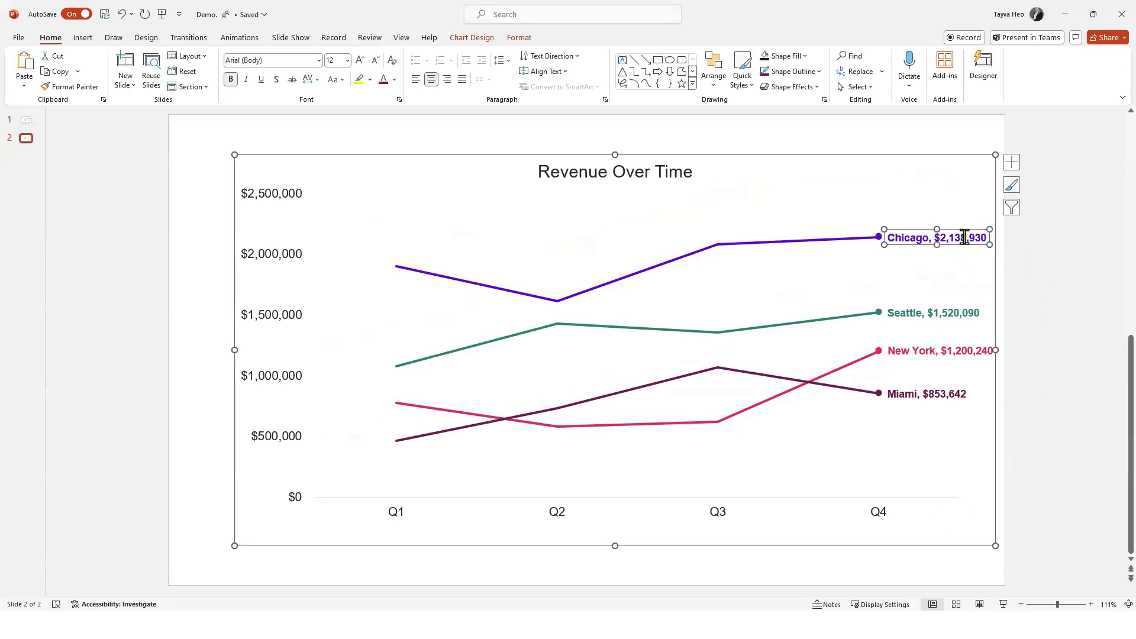
pyautogui.rightClick(936, 237)
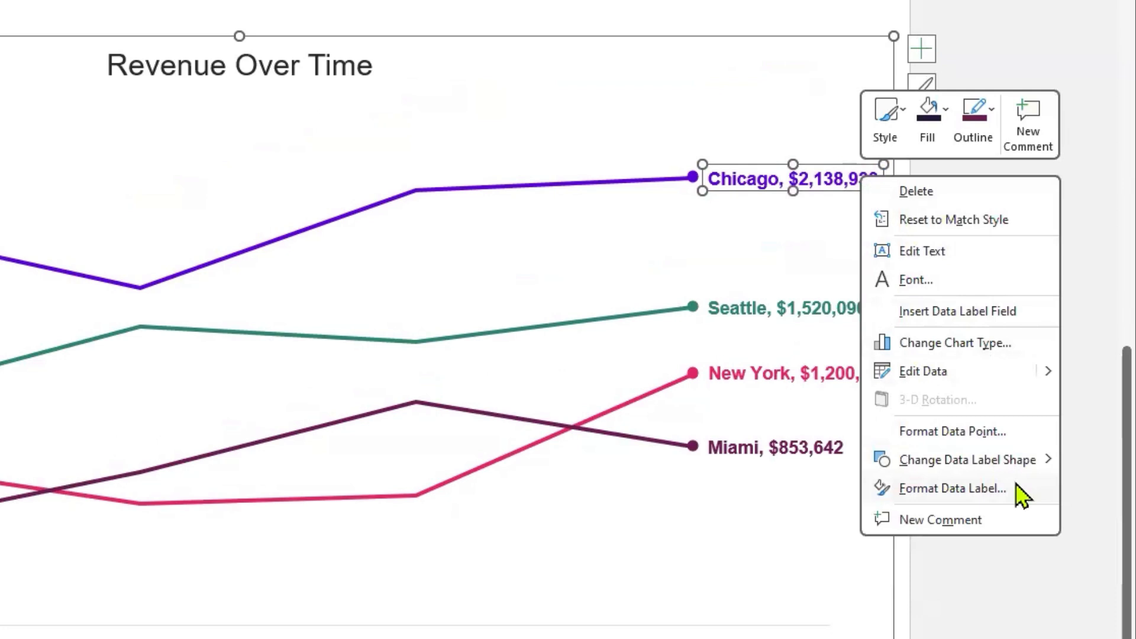
# Step: Apply the custom number format \$#.0,, "M" to the data labels
pyautogui.click(953, 487)
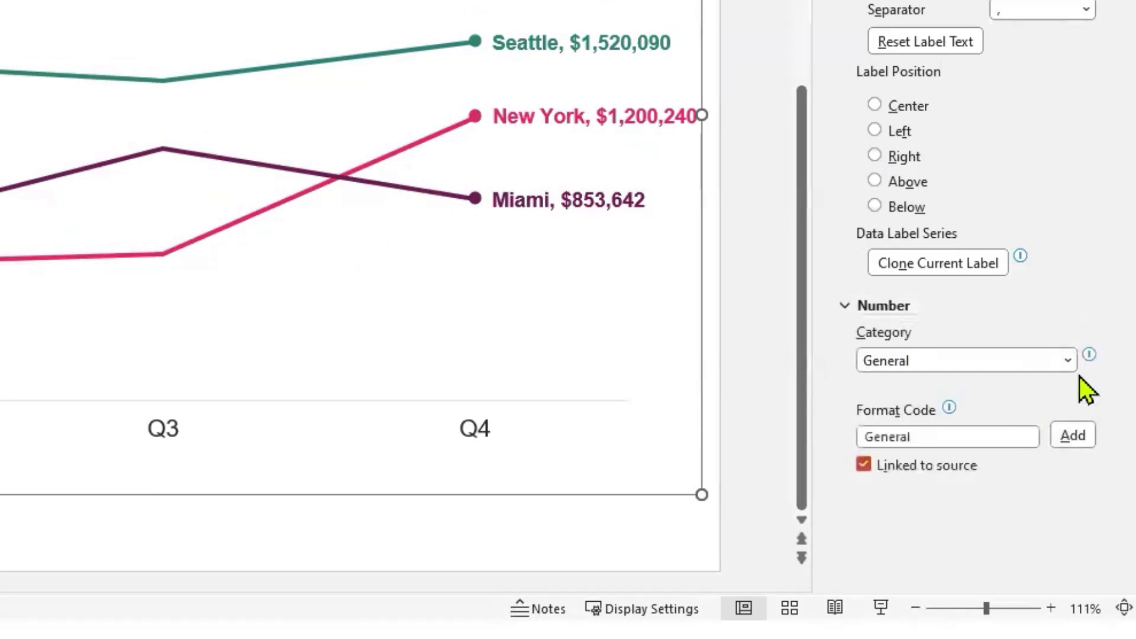
pyautogui.click(964, 361)
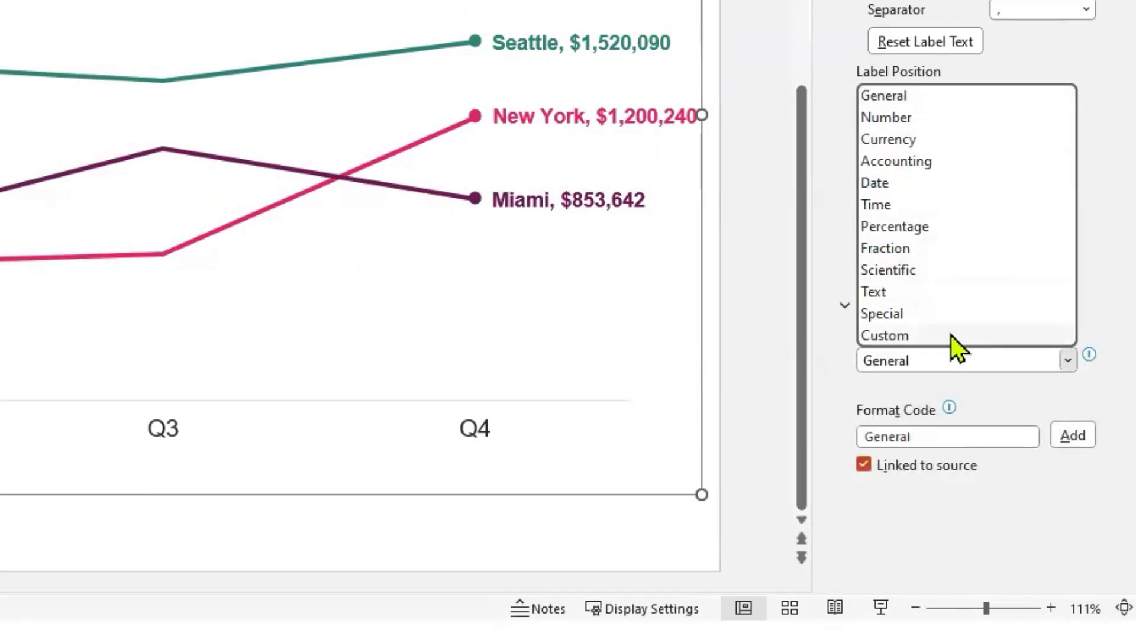
pyautogui.click(883, 334)
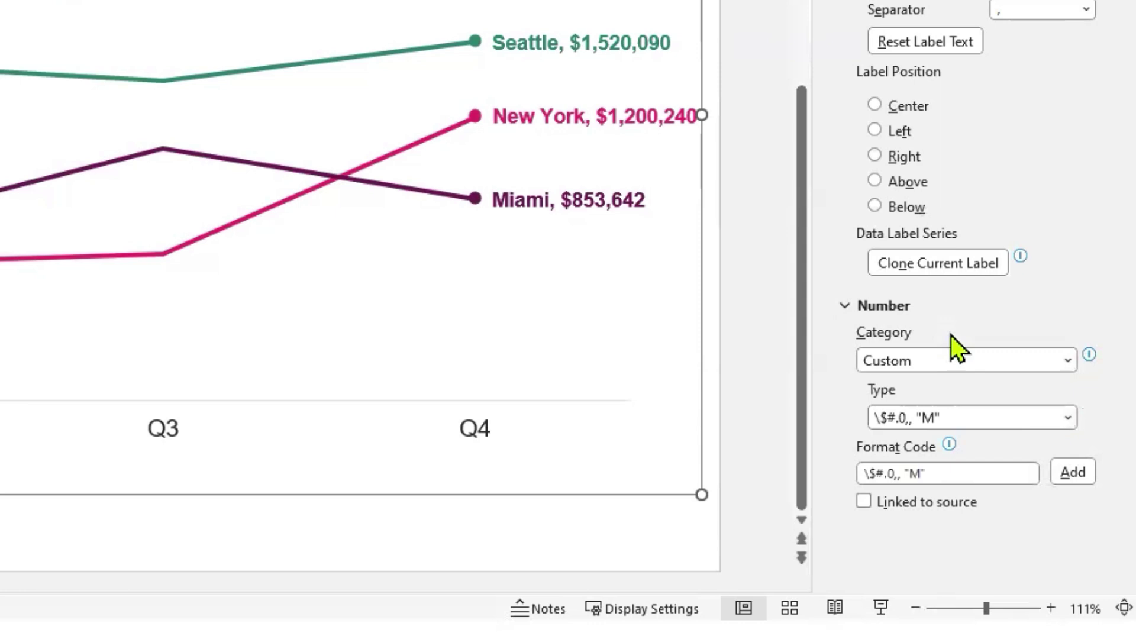
pyautogui.moveTo(955, 351)
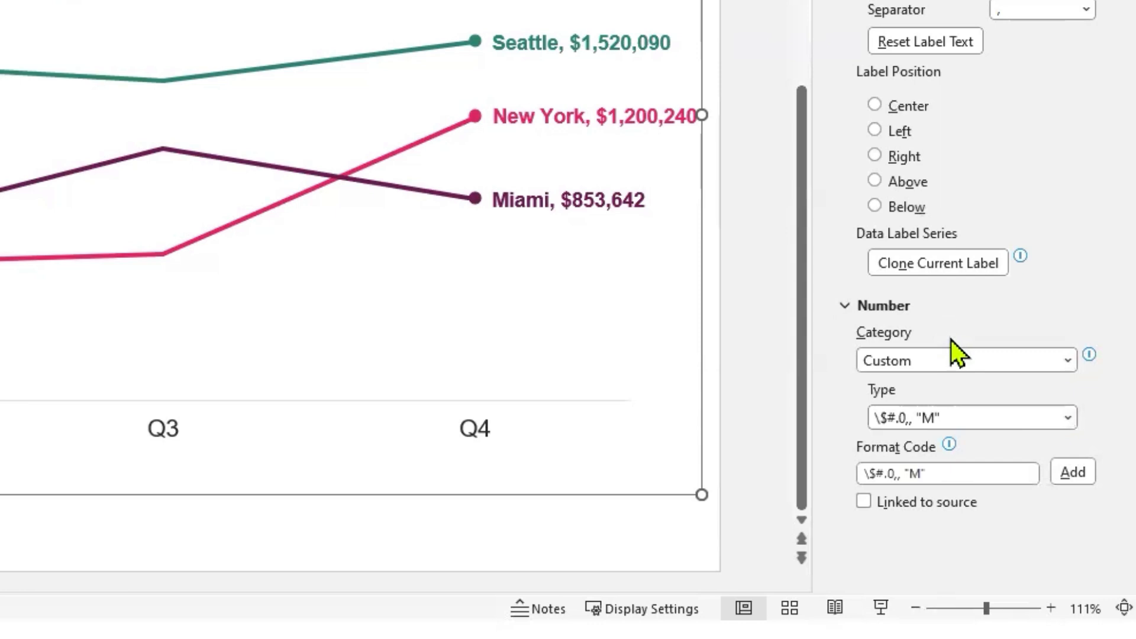
pyautogui.click(1066, 417)
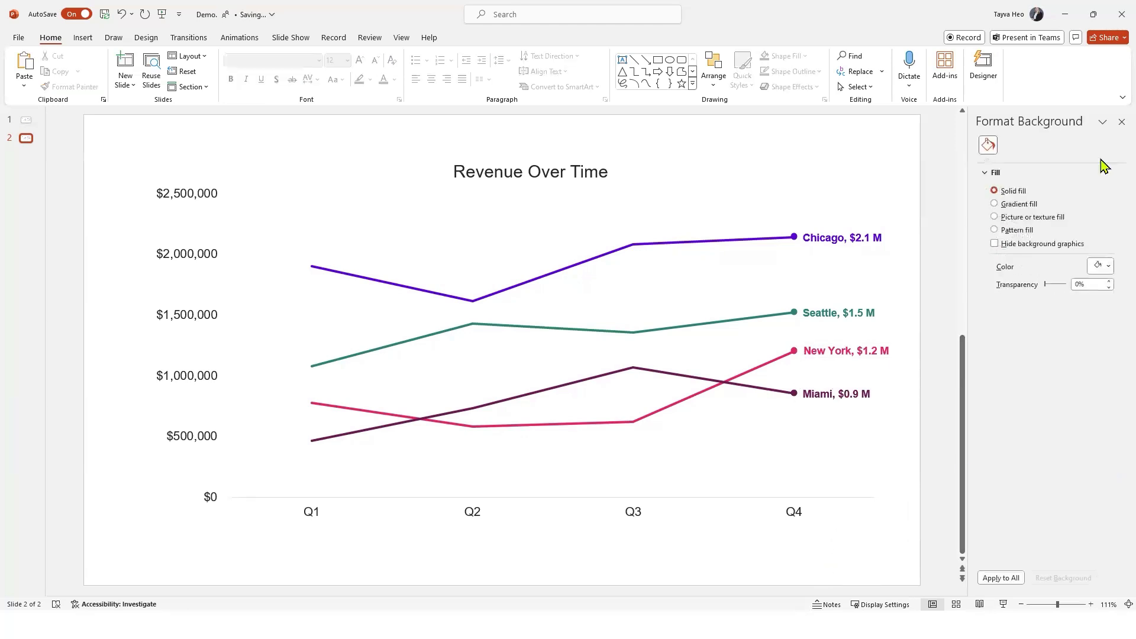
# Step: Close the Format Background pane after confirming labels read like Seattle, $1.5 M
pyautogui.click(1121, 122)
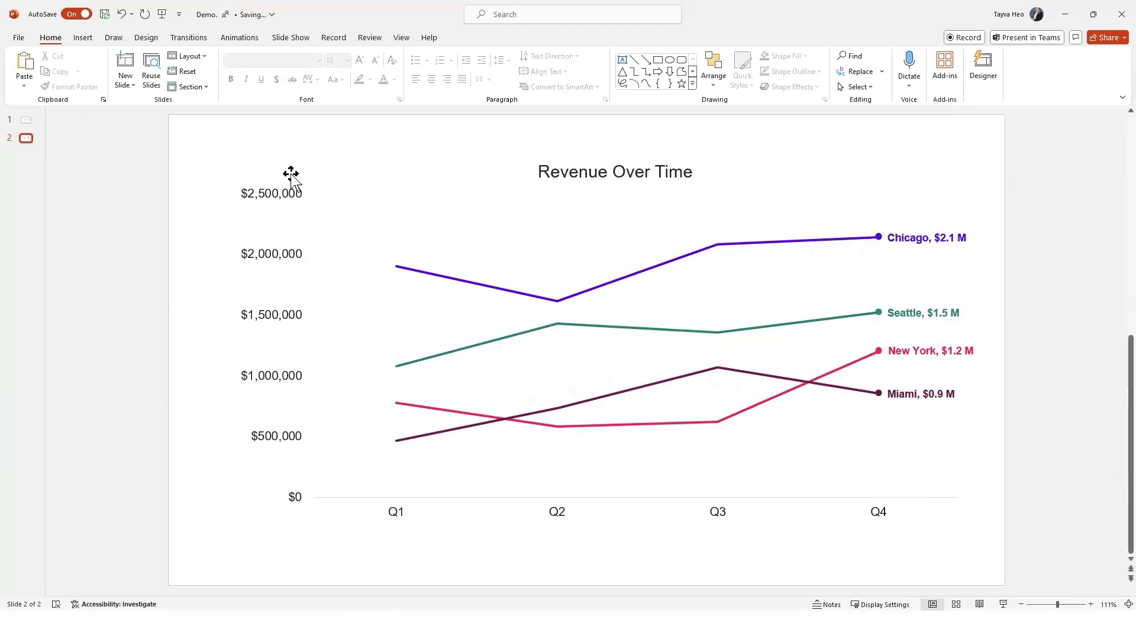
pyautogui.moveTo(291, 410)
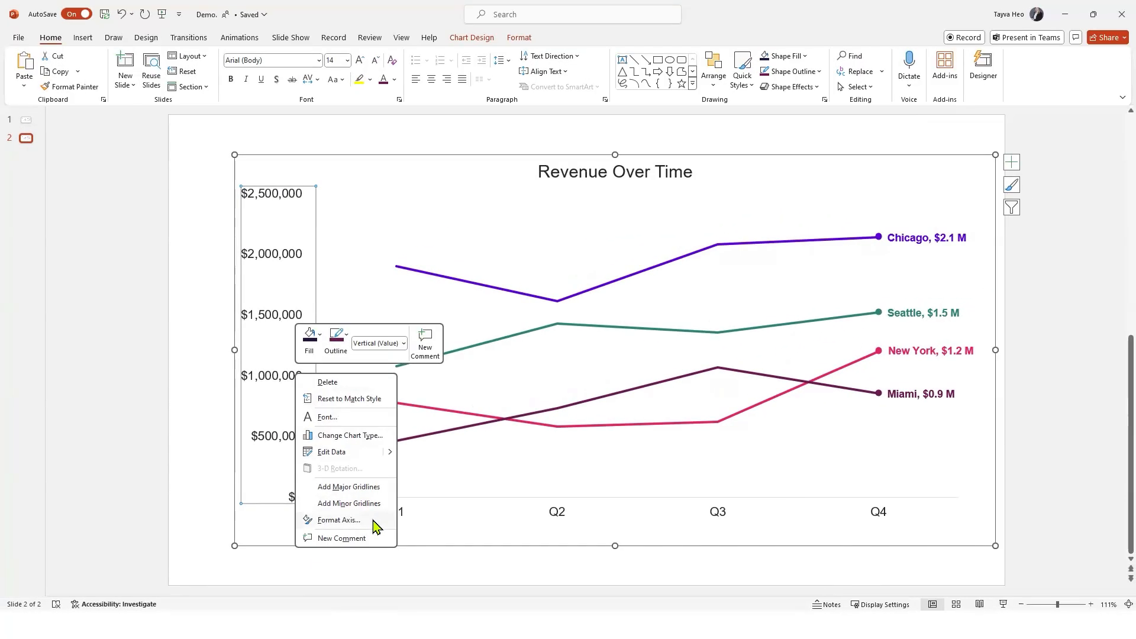
# Step: Give the vertical axis the custom millions format, reading $0.0 M to $2.5 M, then close the pane
pyautogui.click(337, 519)
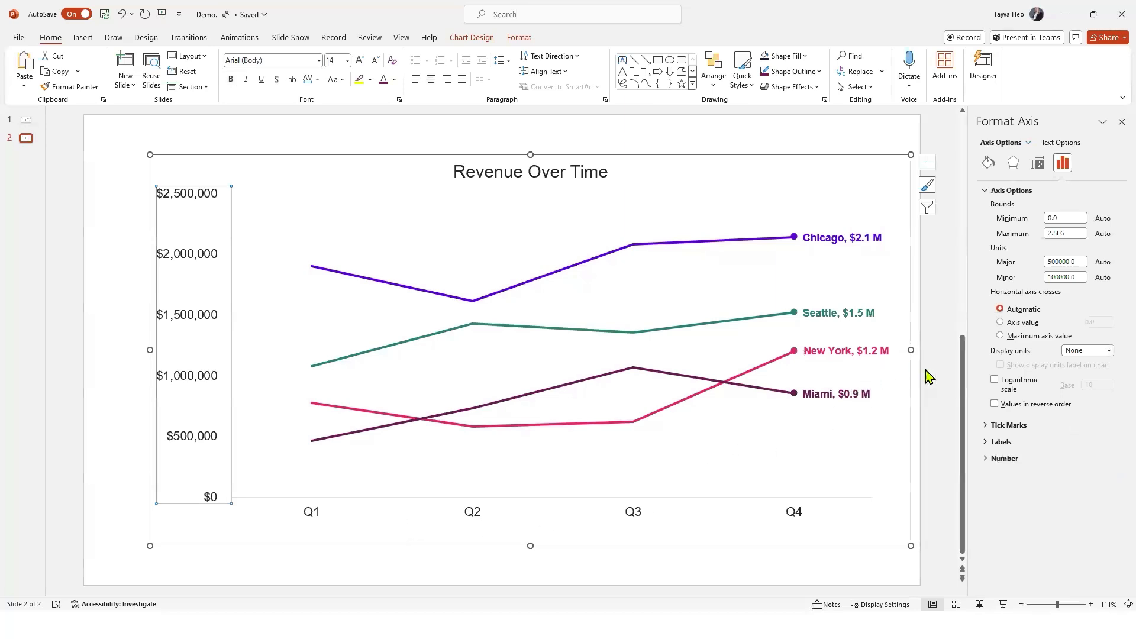
pyautogui.moveTo(977, 405)
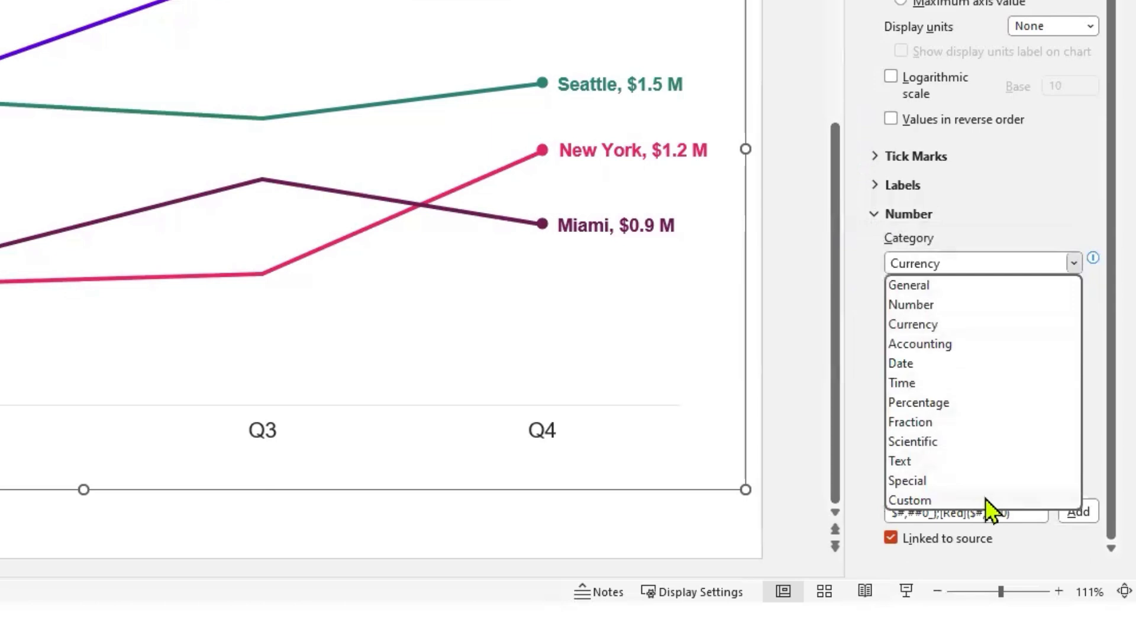
pyautogui.click(909, 500)
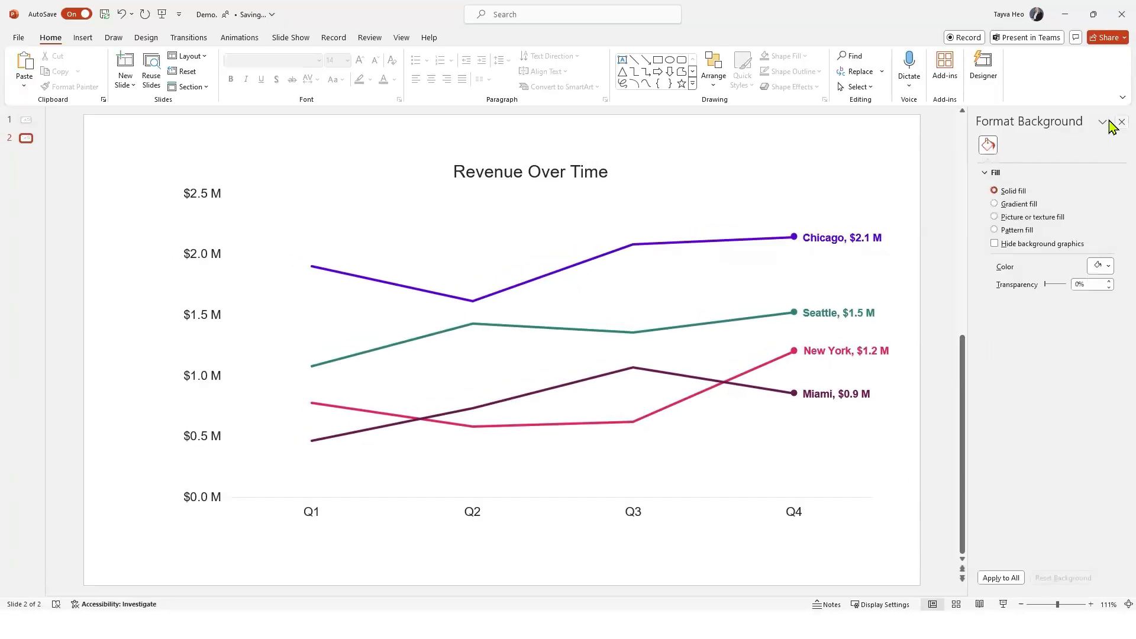
pyautogui.click(1121, 122)
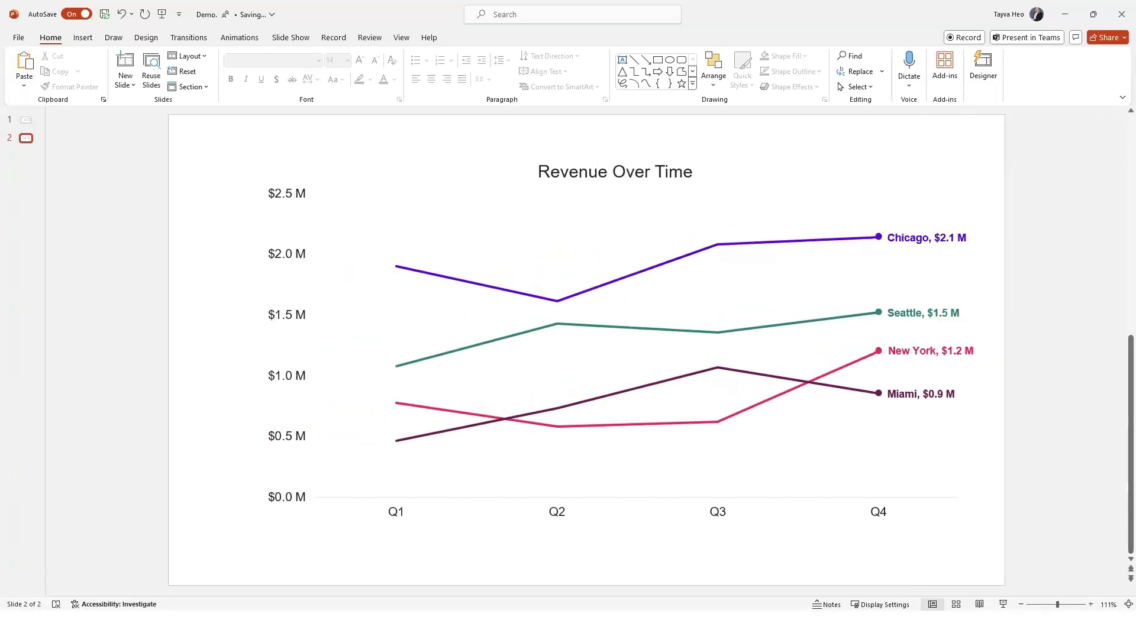